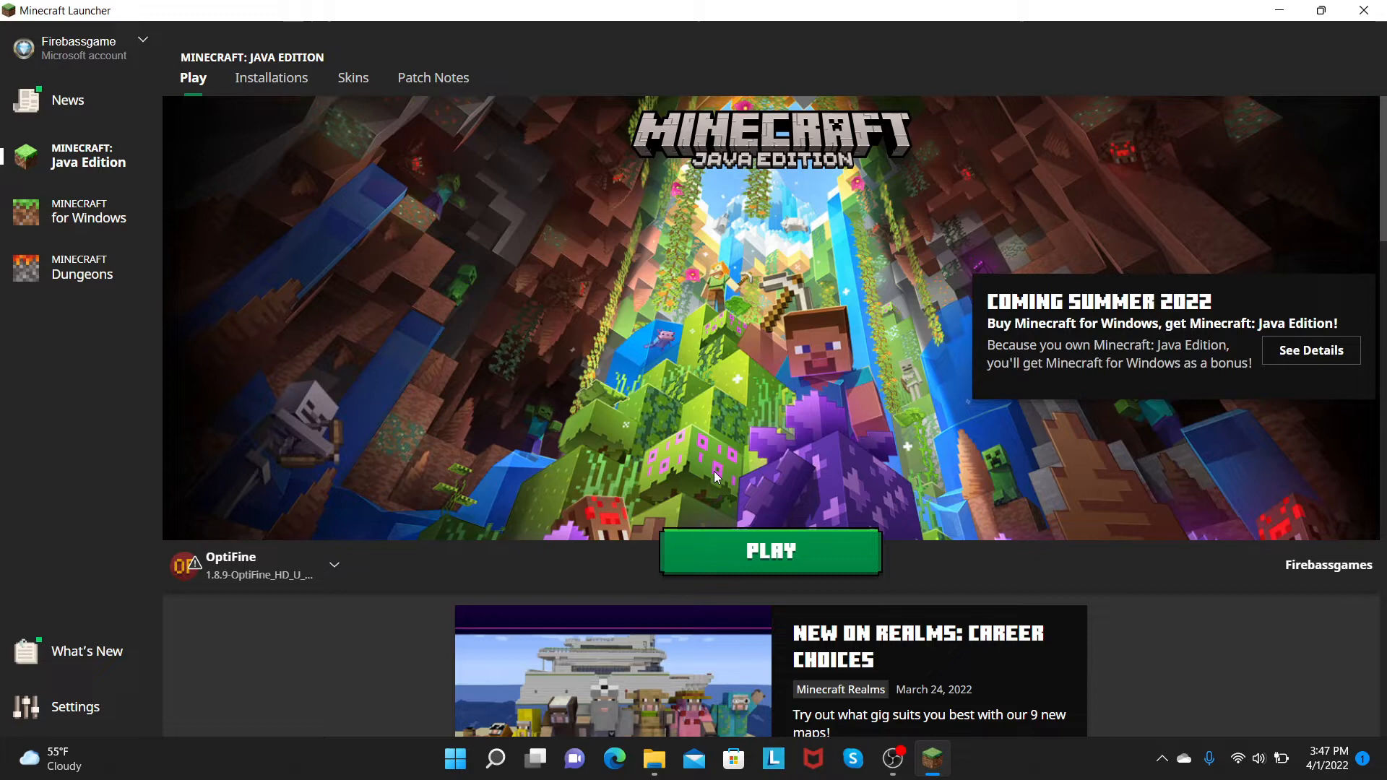
{"action": "mouse_move", "coordinate": [270, 77]}
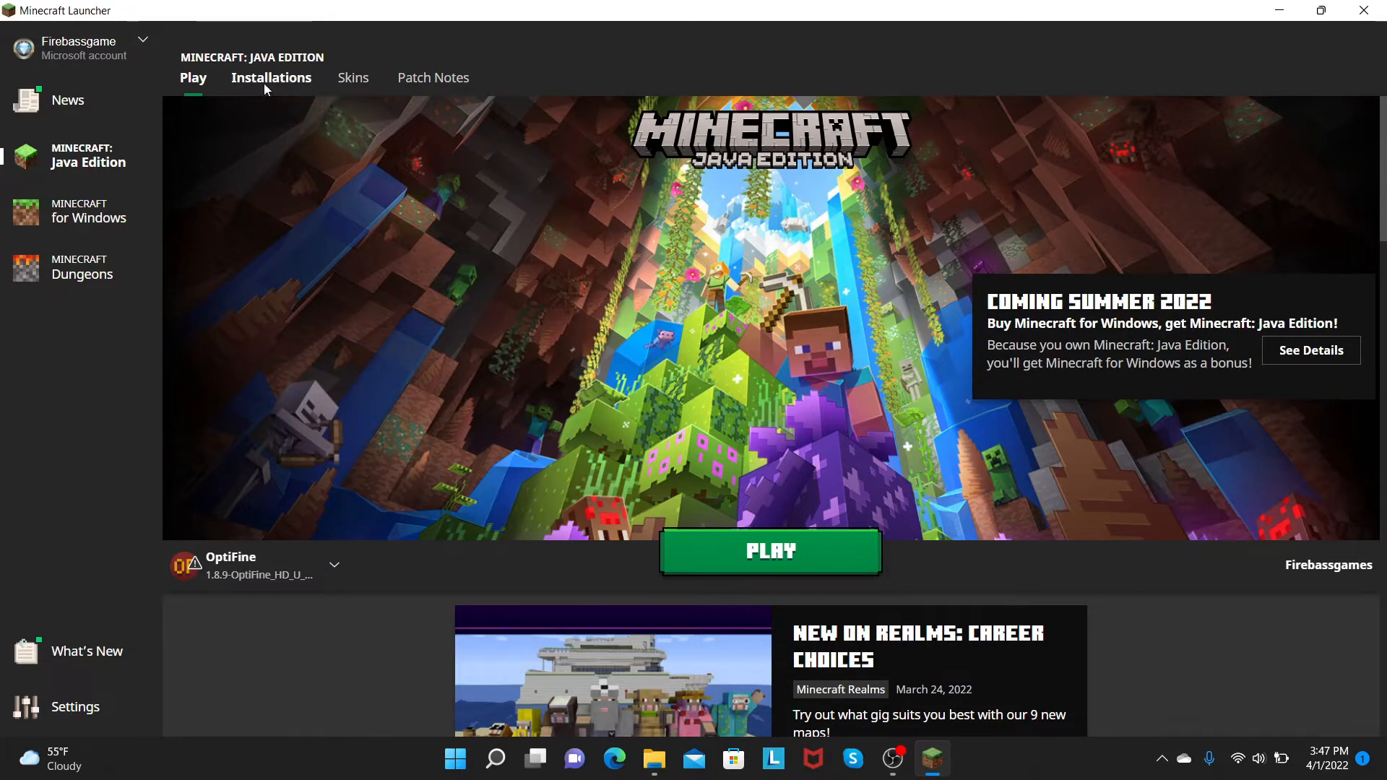
- Show the Java Edition Installations list with entries like 1.6.2, OptiFine and 1.12.2
{"action": "left_click", "coordinate": [270, 78]}
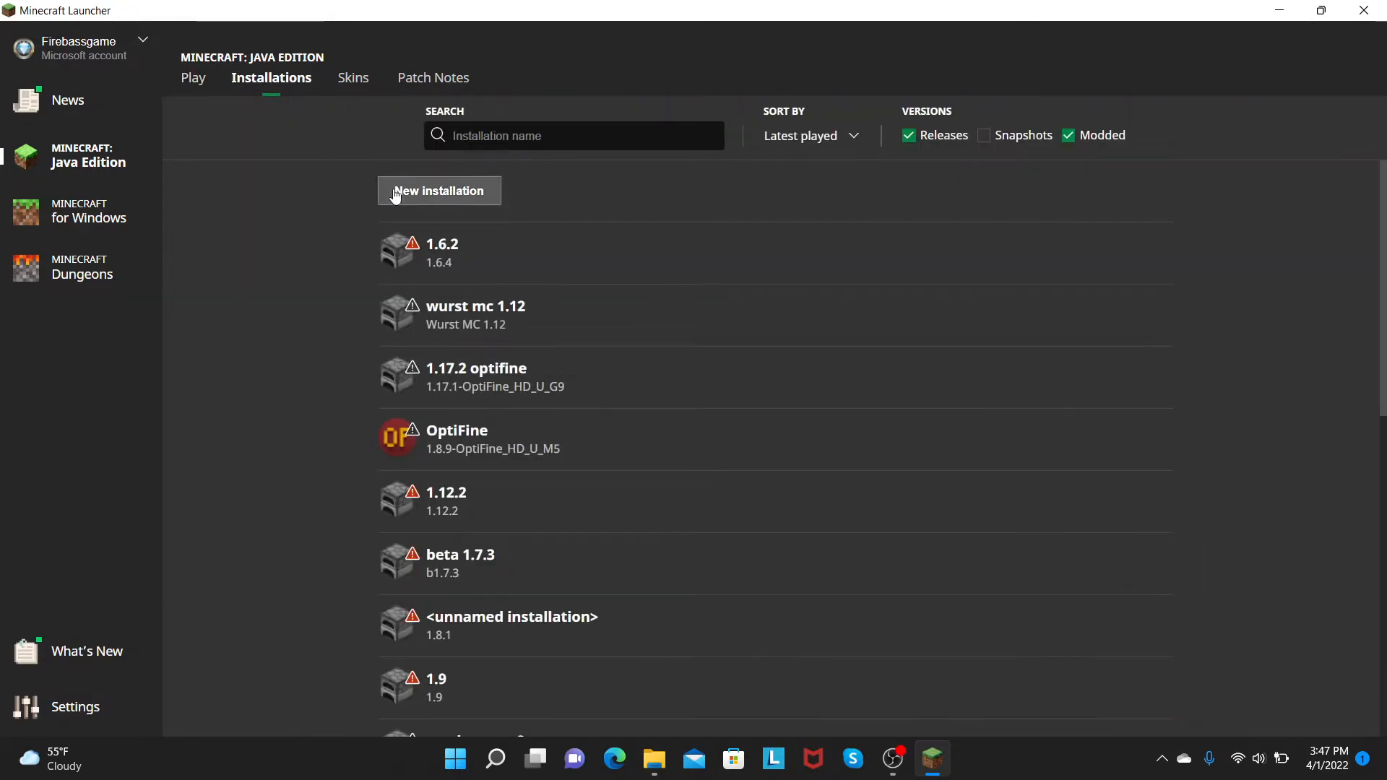
{"action": "left_click", "coordinate": [438, 191]}
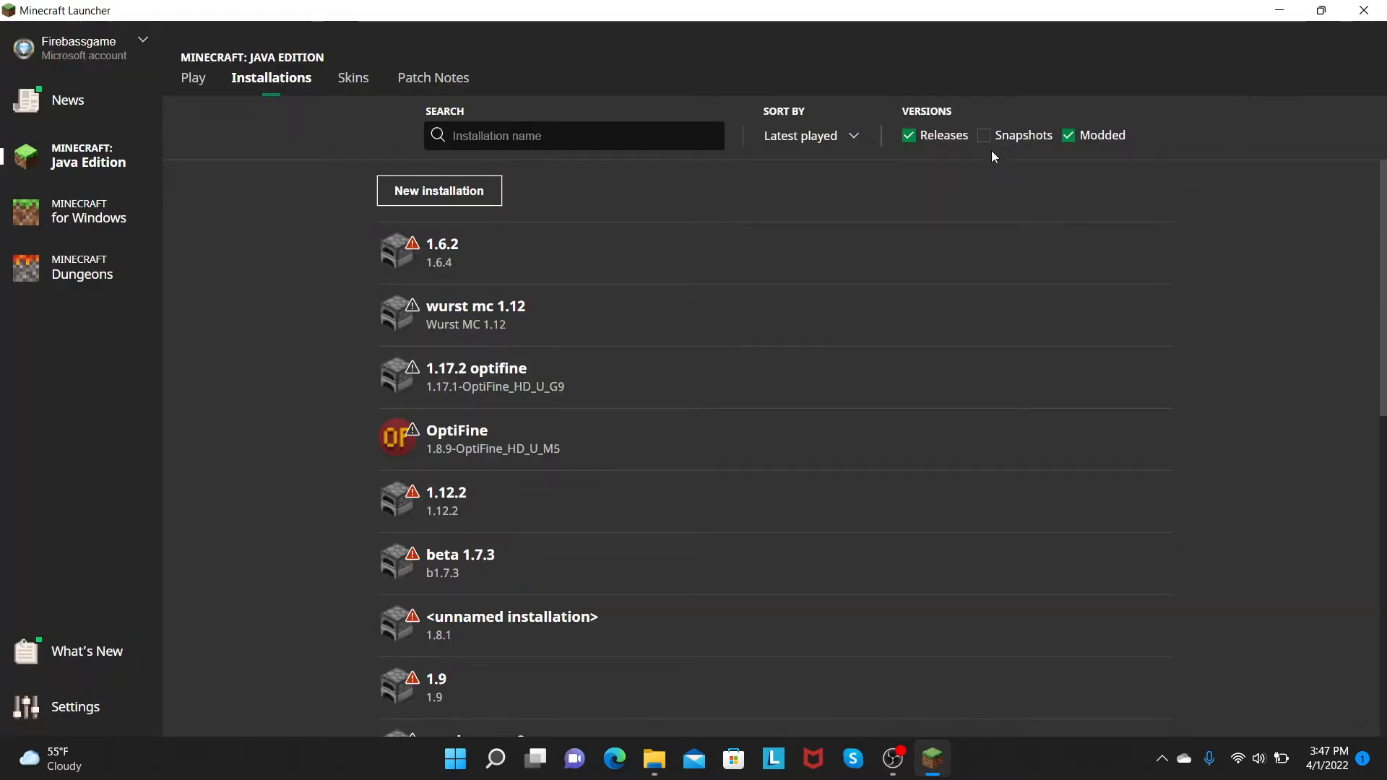
- Include Snapshots in the list and delete the old oneblockatatime installation
{"action": "left_click", "coordinate": [982, 136]}
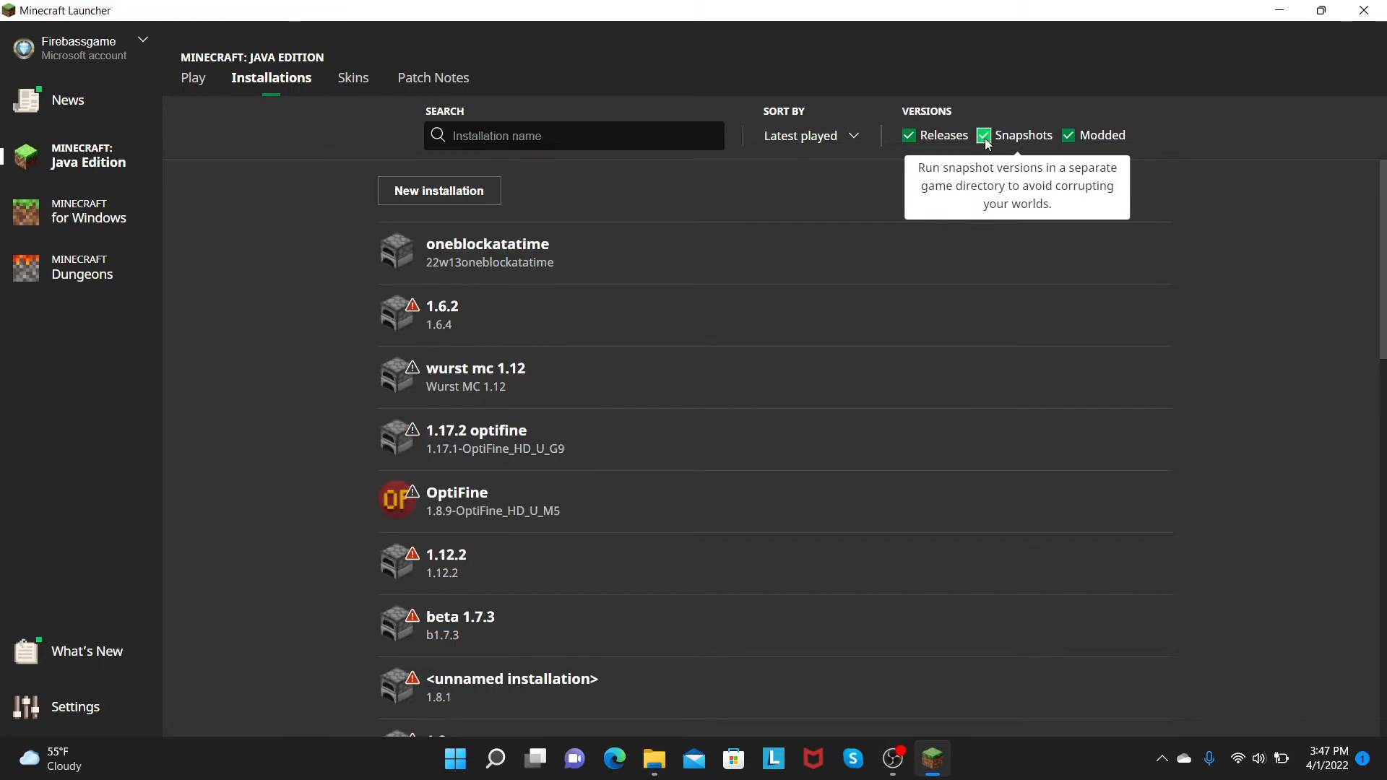
{"action": "mouse_move", "coordinate": [1031, 236]}
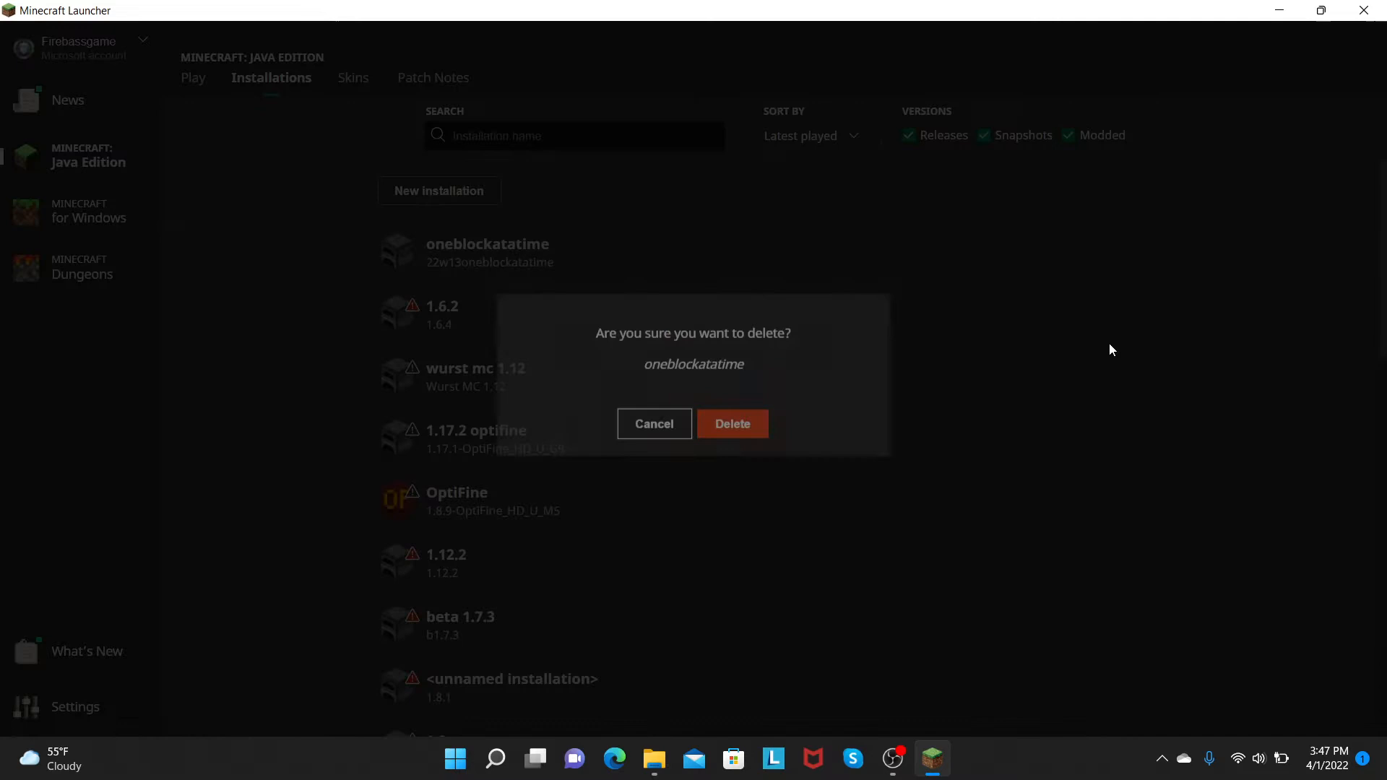
{"action": "left_click", "coordinate": [731, 423]}
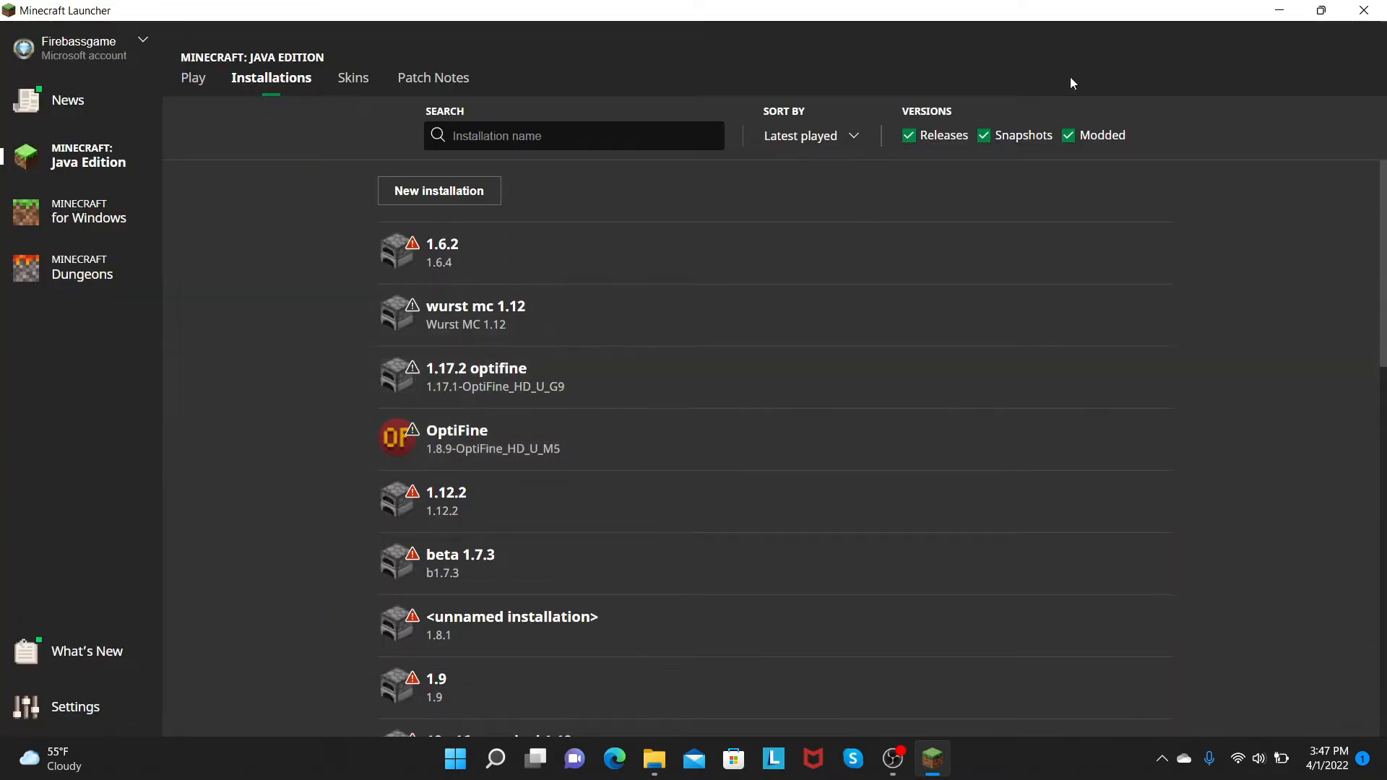
{"action": "mouse_move", "coordinate": [990, 141]}
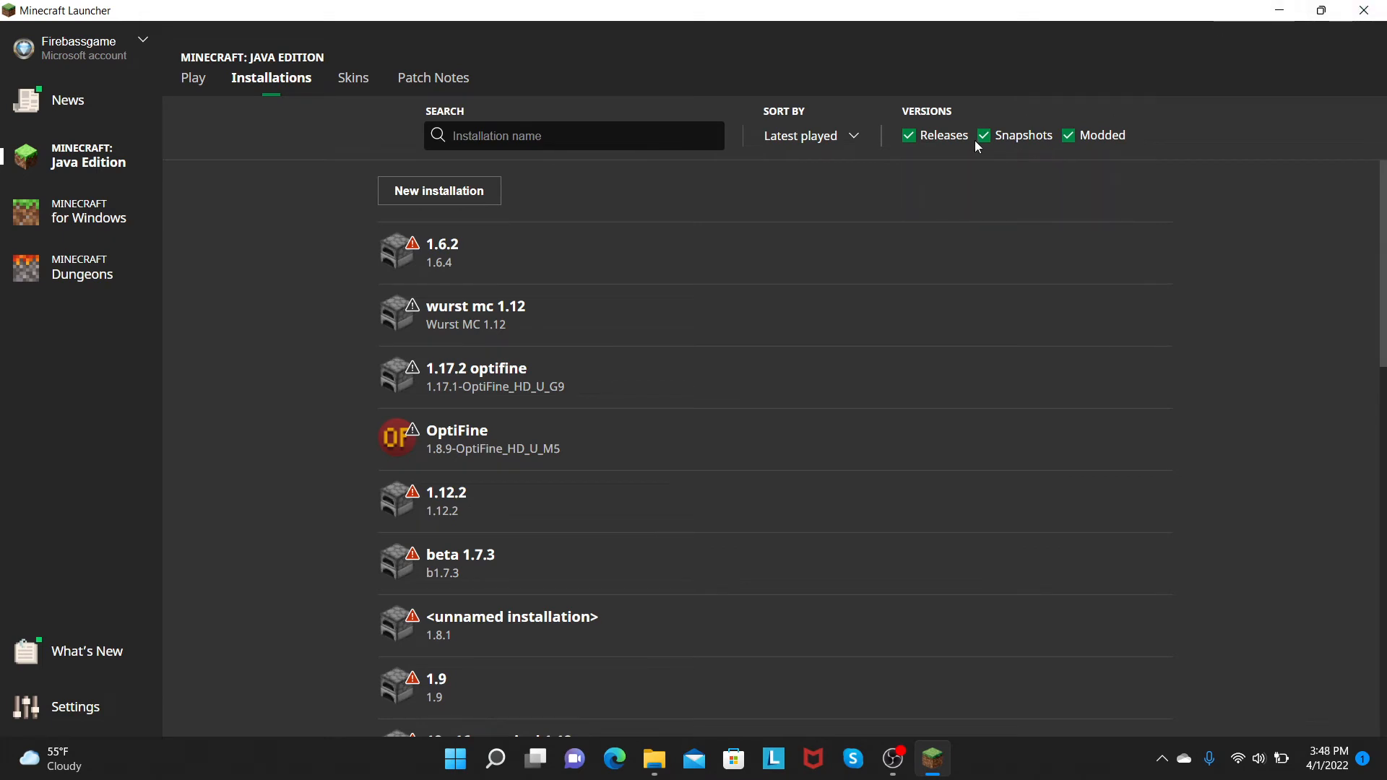
- Start a new installation and choose Latest snapshot (22w13oneblockatatime) as its version
{"action": "left_click", "coordinate": [439, 191]}
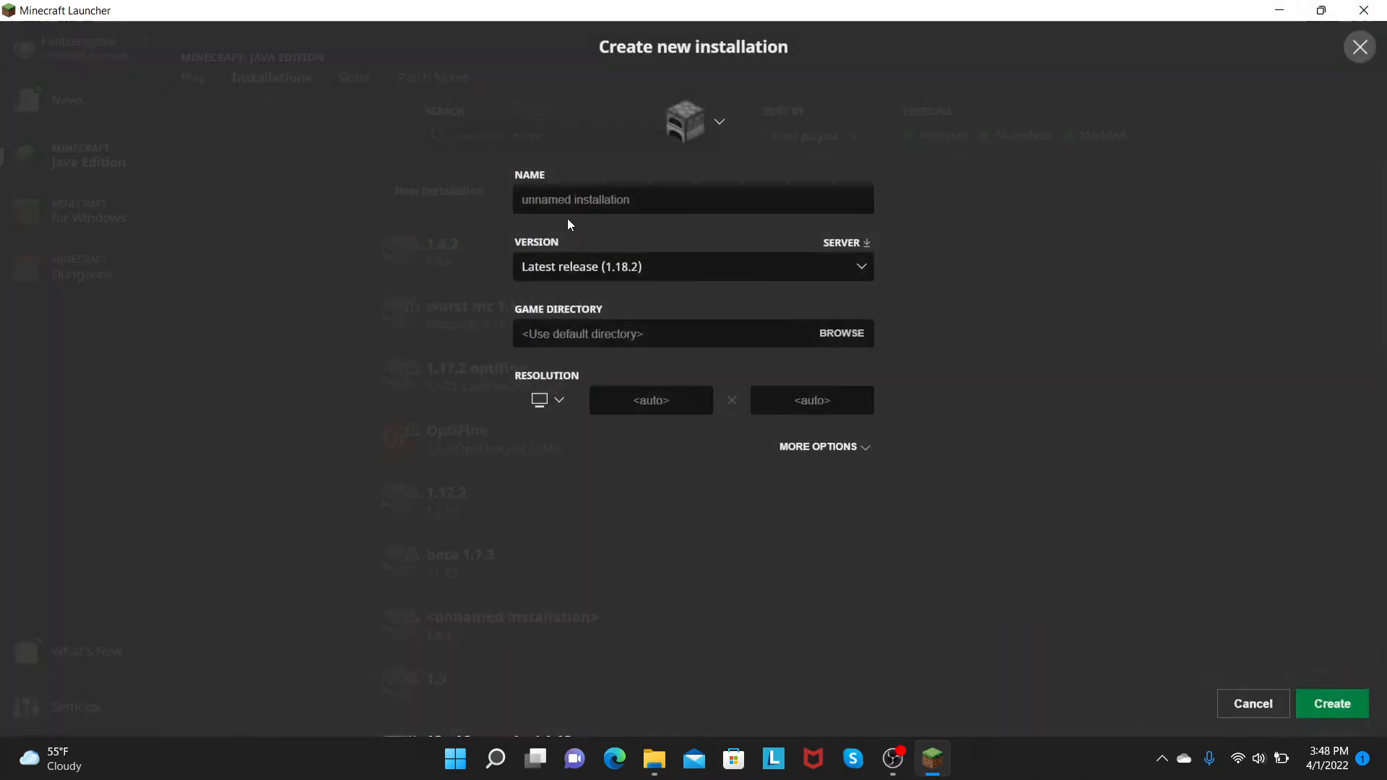
{"action": "left_click", "coordinate": [692, 267]}
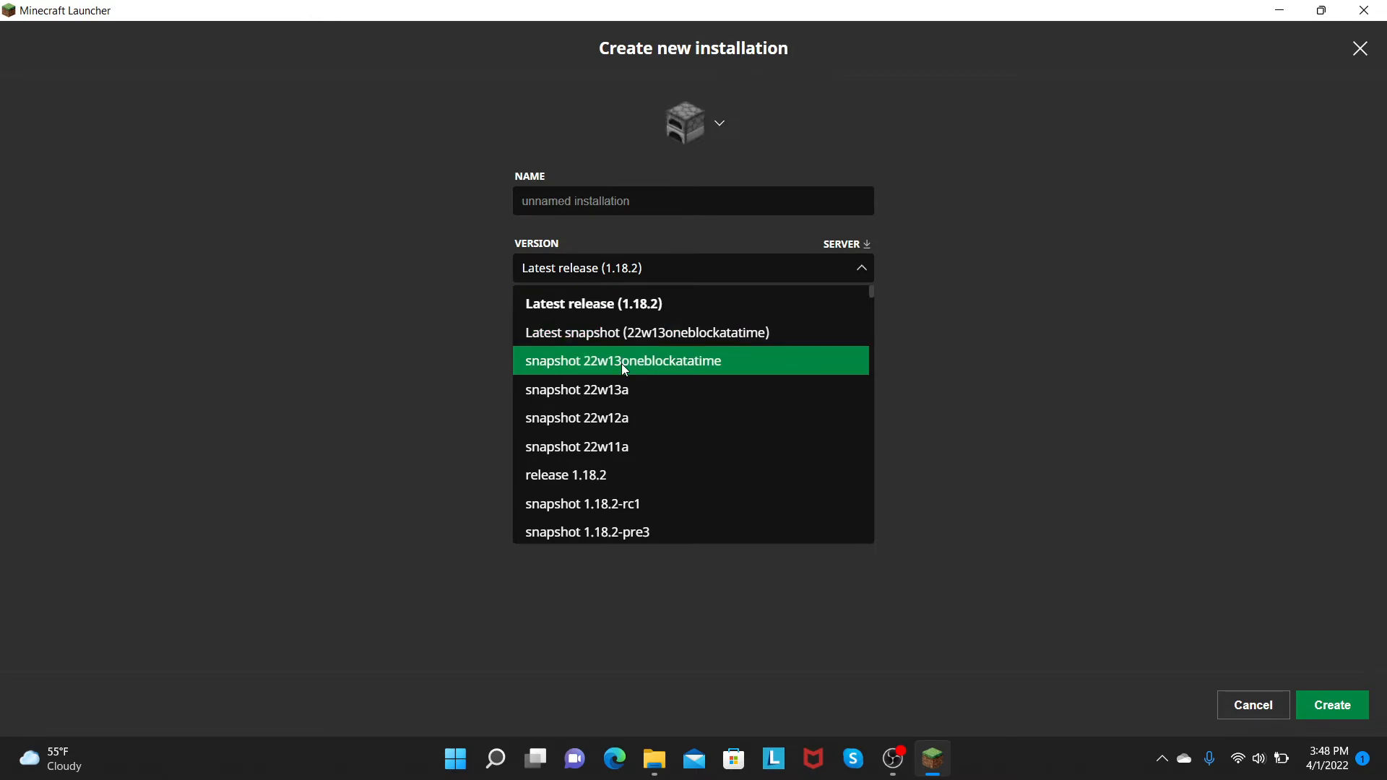
{"action": "mouse_move", "coordinate": [627, 332]}
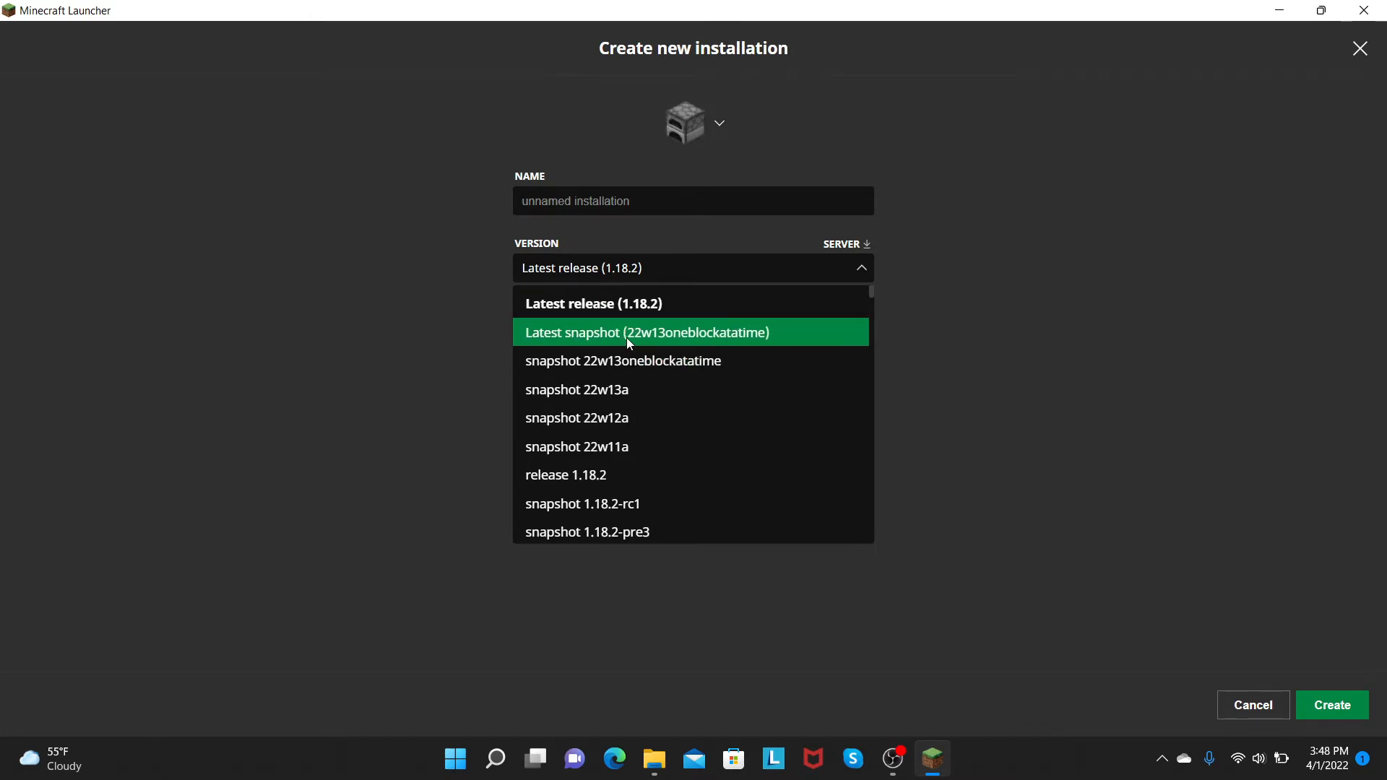
{"action": "mouse_move", "coordinate": [695, 344]}
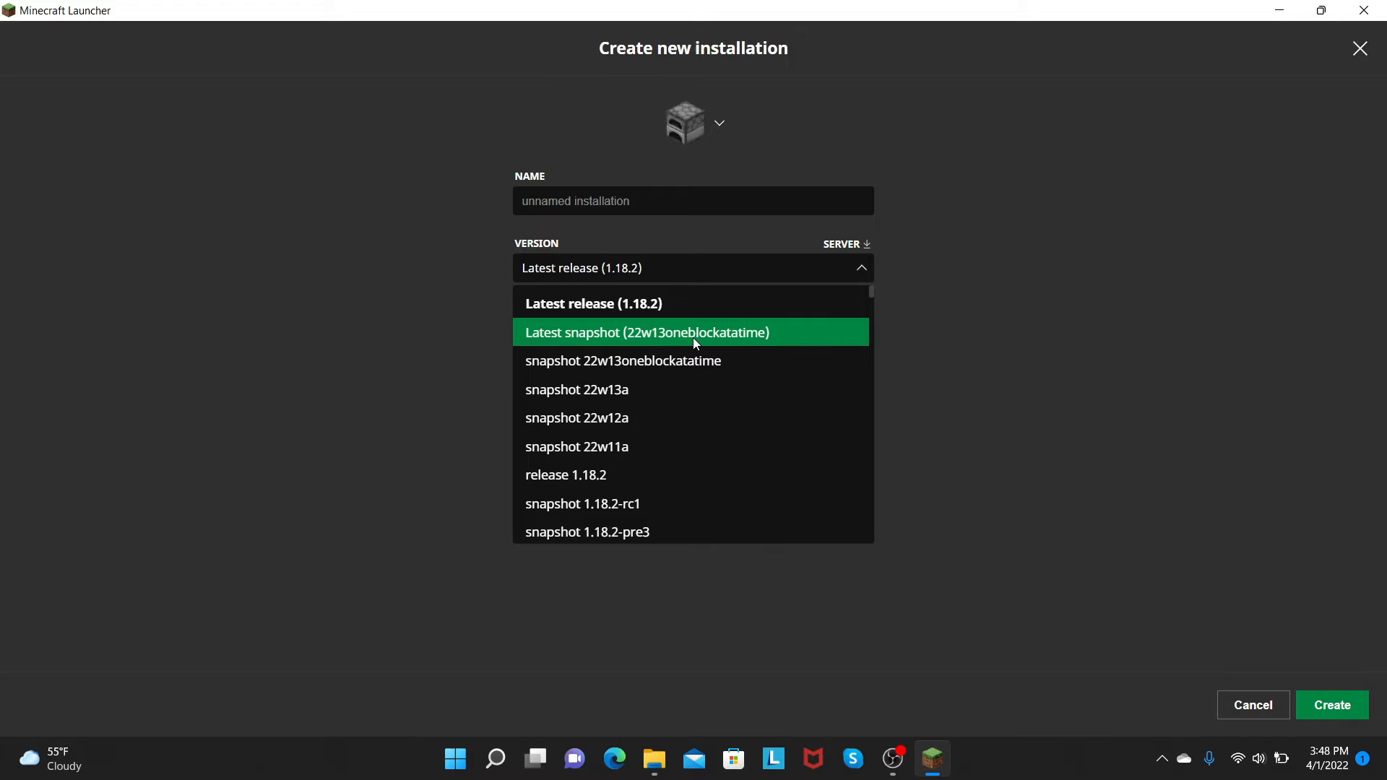
{"action": "mouse_move", "coordinate": [745, 336]}
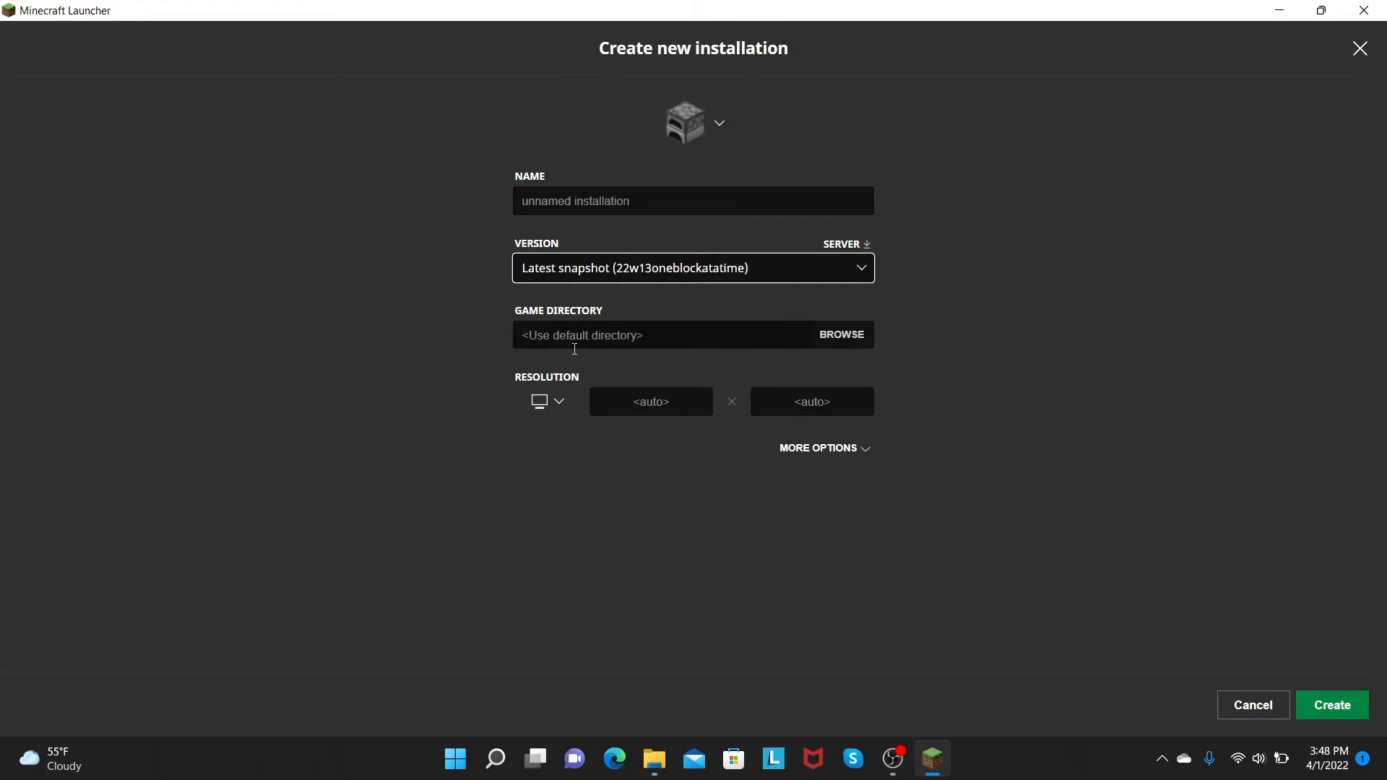
{"action": "mouse_move", "coordinate": [566, 337]}
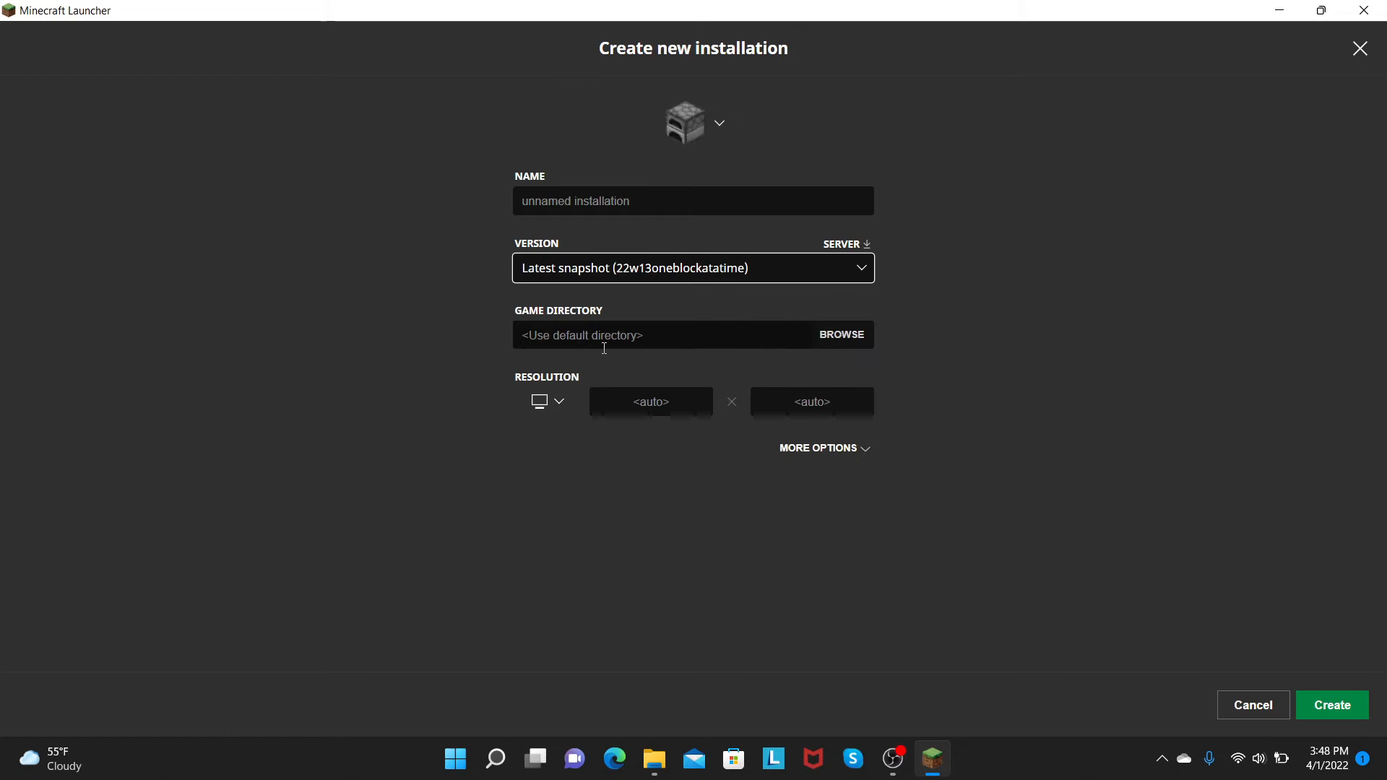
- Create the installation and select the unnamed 22w13oneblockatatime entry to play
{"action": "left_click", "coordinate": [1250, 705]}
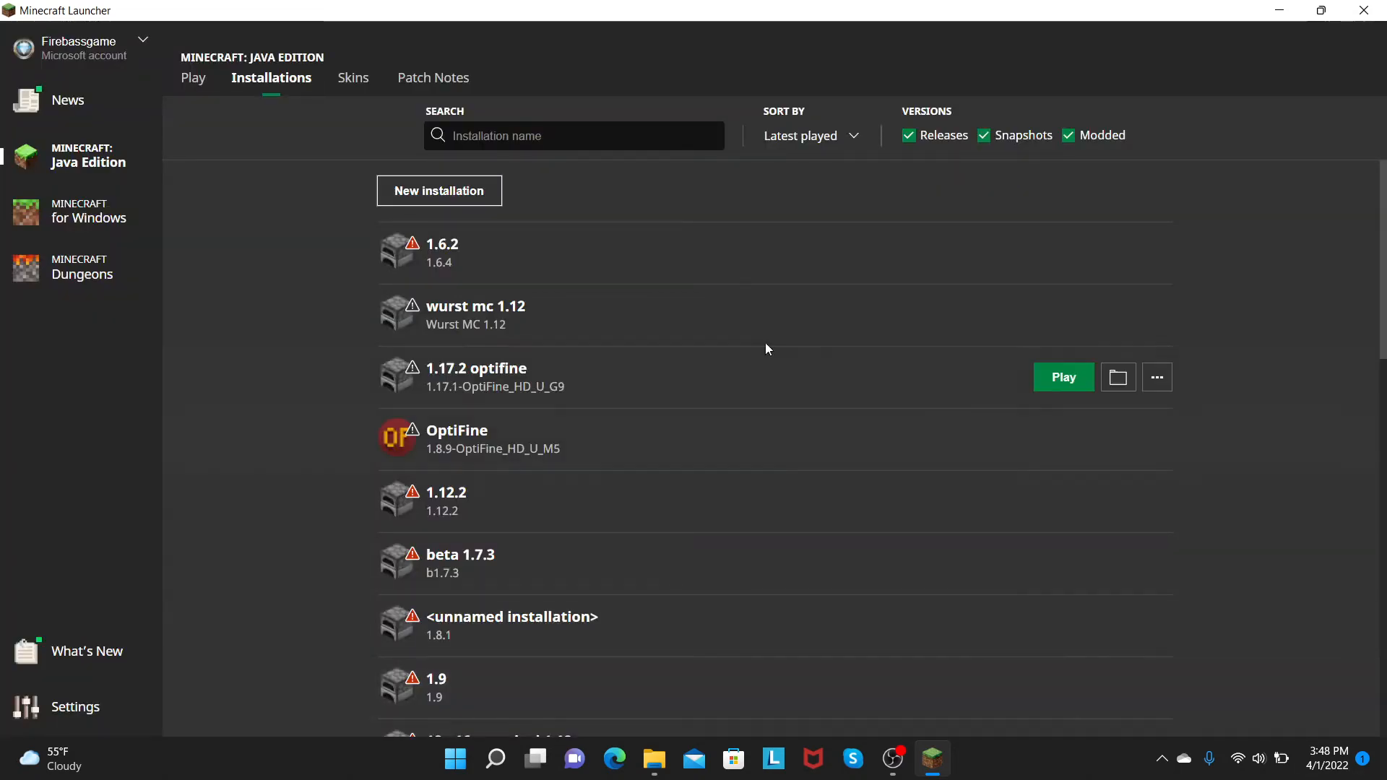
{"action": "scroll", "scroll_direction": "down", "scroll_amount": 3}
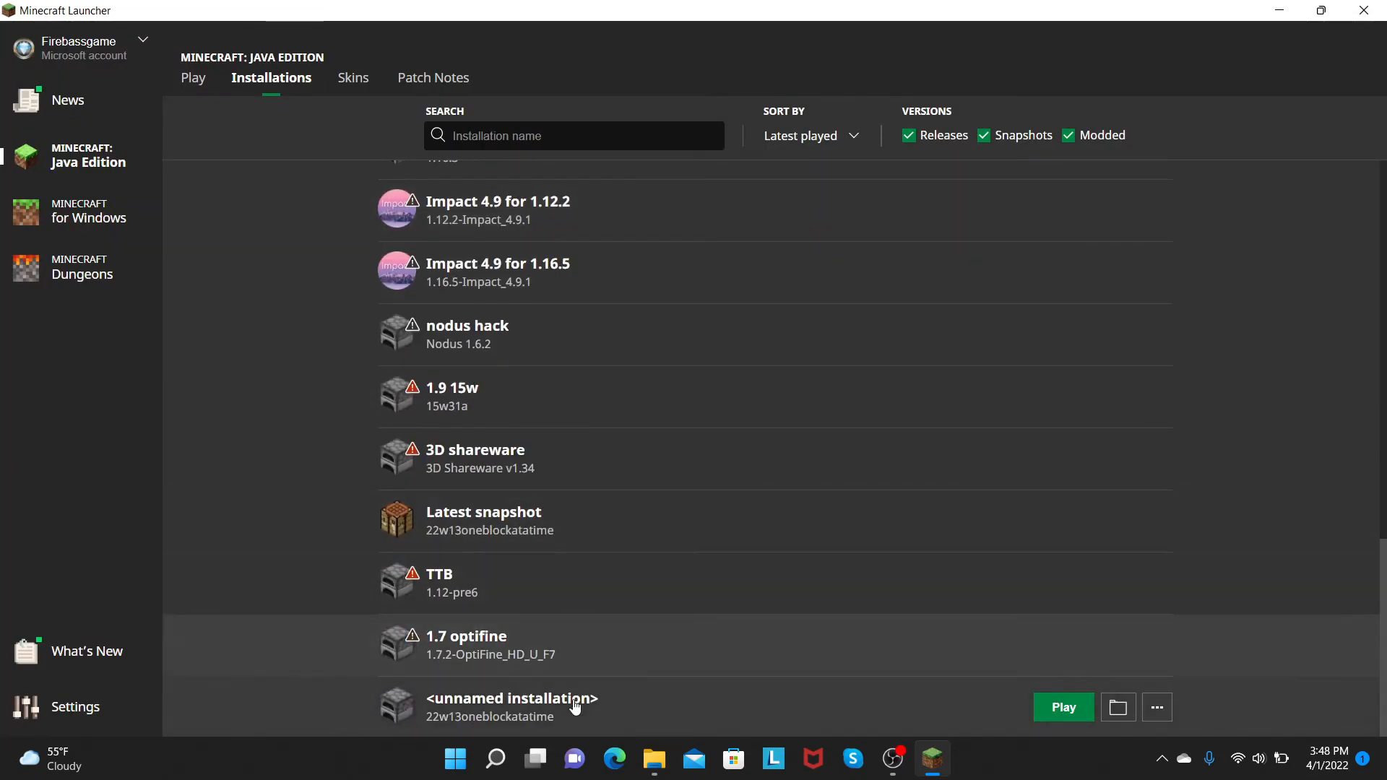
{"action": "left_click", "coordinate": [192, 78]}
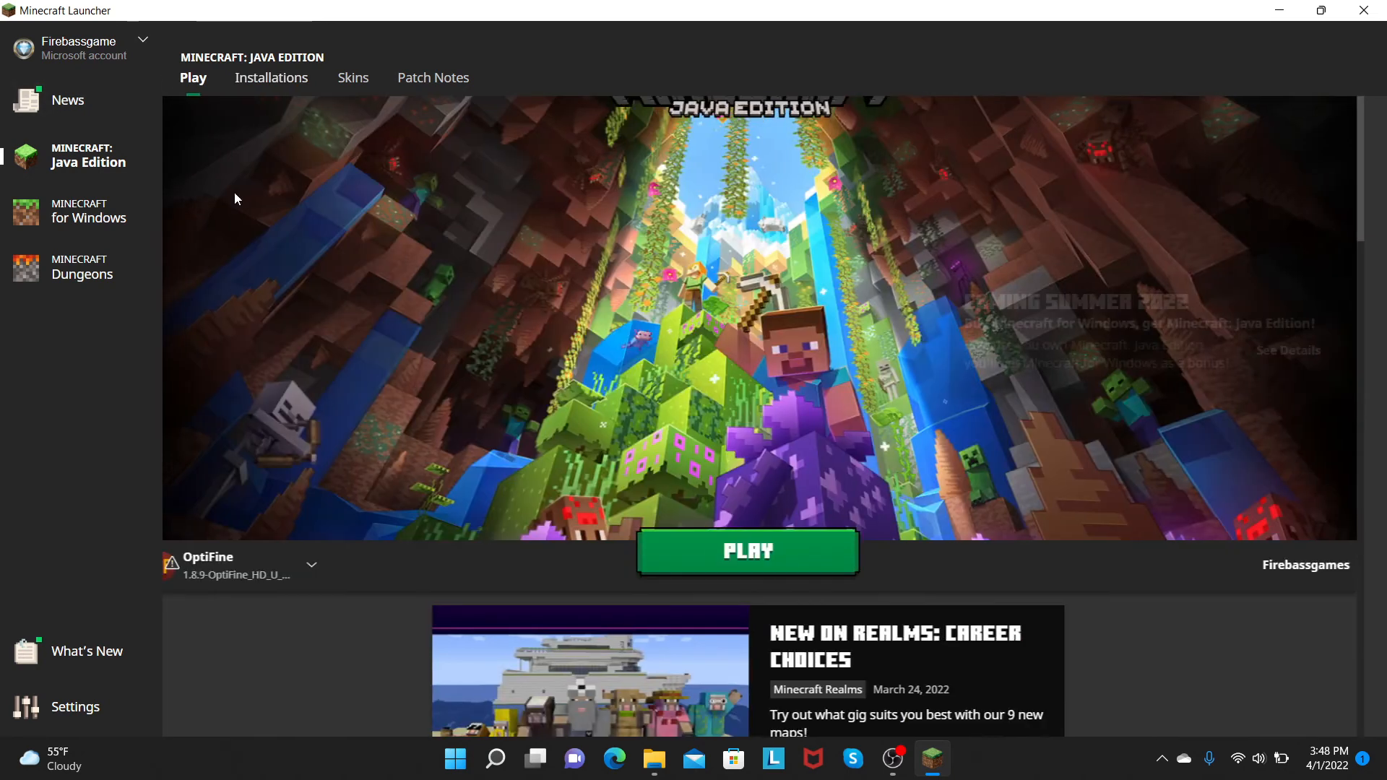
{"action": "left_click", "coordinate": [311, 564]}
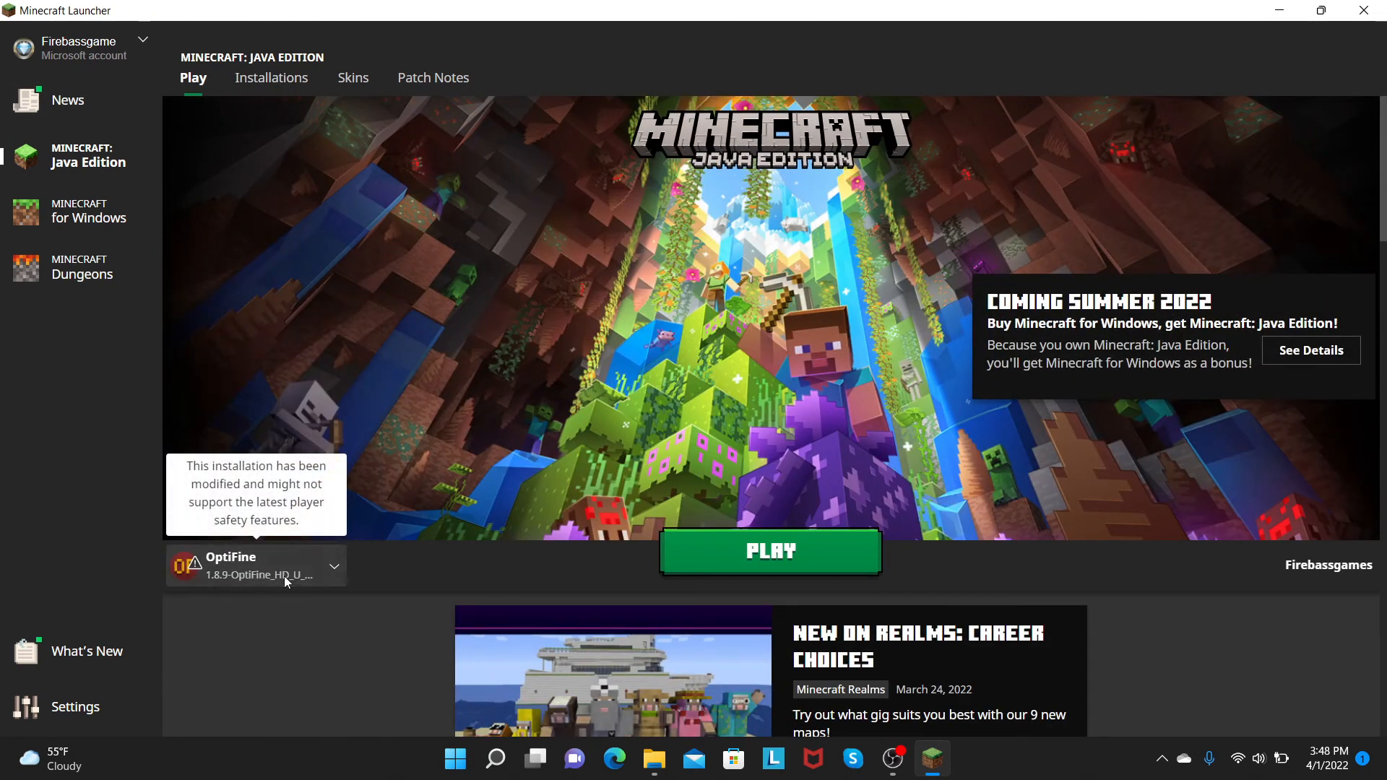
{"action": "left_click", "coordinate": [333, 567]}
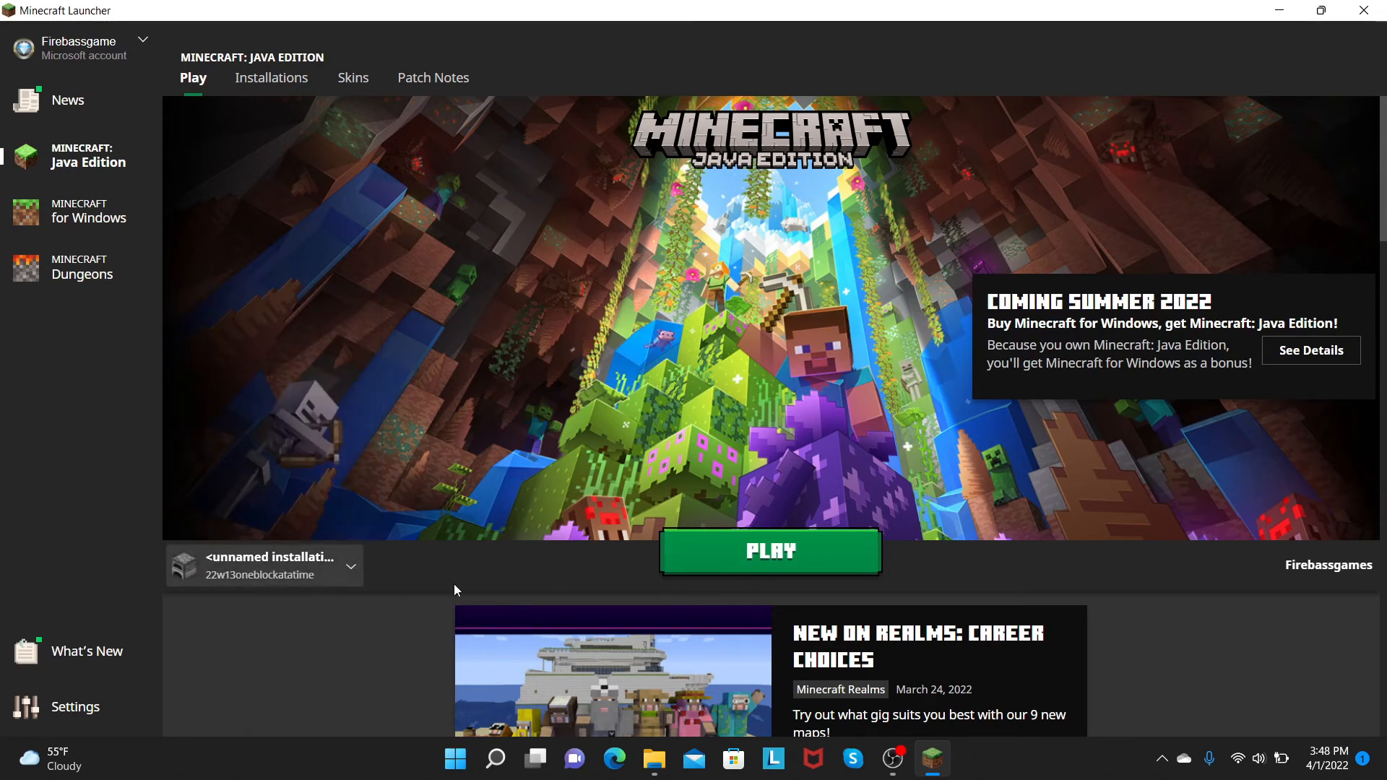
- Confirm the new 22w13oneblockatatime installation appears in the Installations list
{"action": "left_click", "coordinate": [271, 78]}
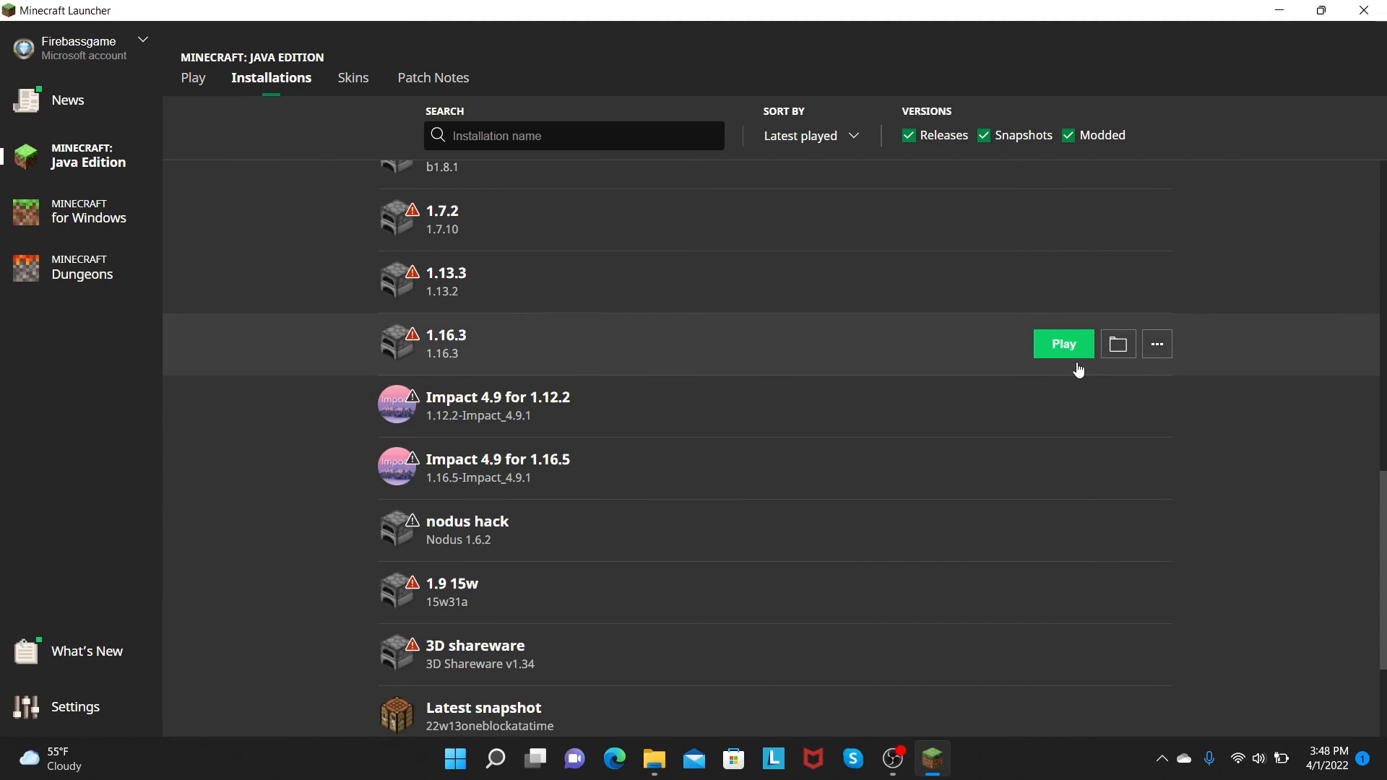
{"action": "scroll", "scroll_direction": "down", "scroll_amount": 3}
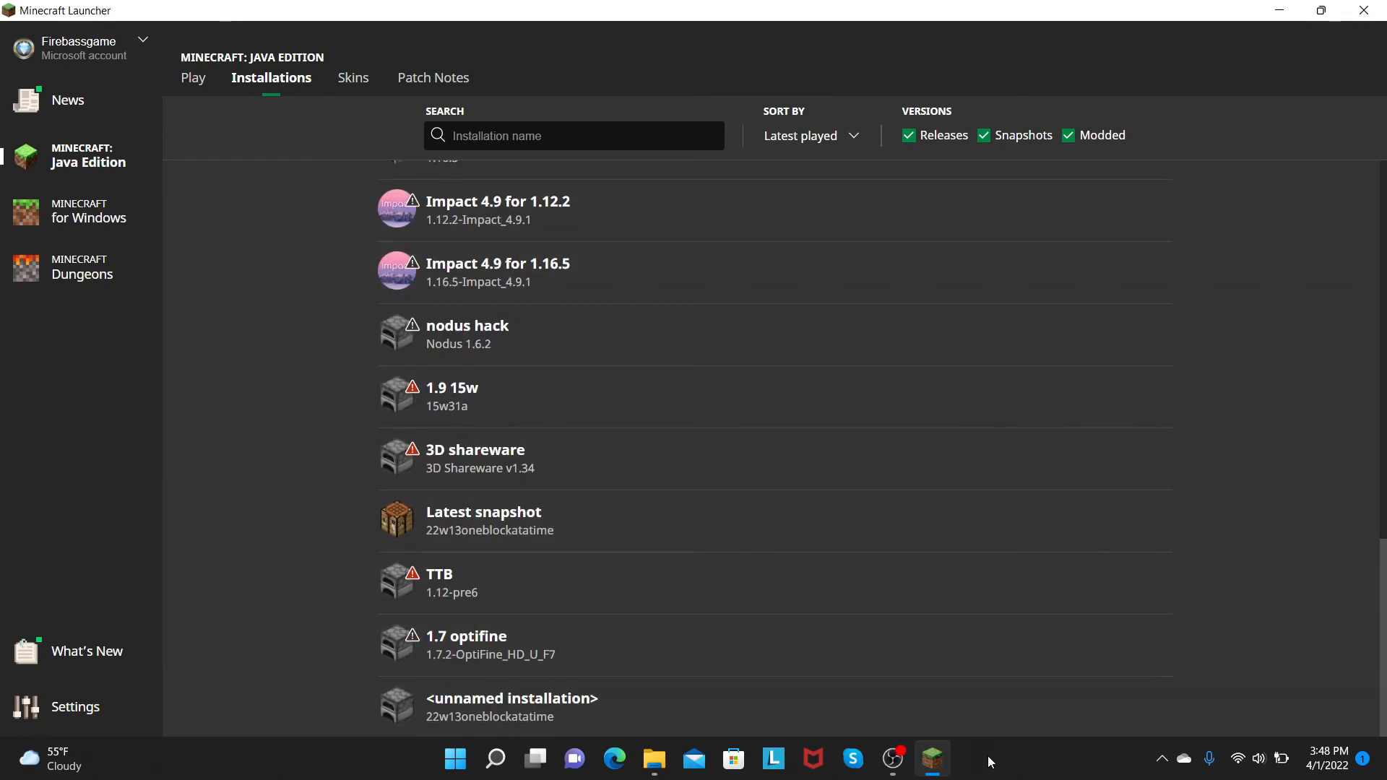
{"action": "mouse_move", "coordinate": [624, 710]}
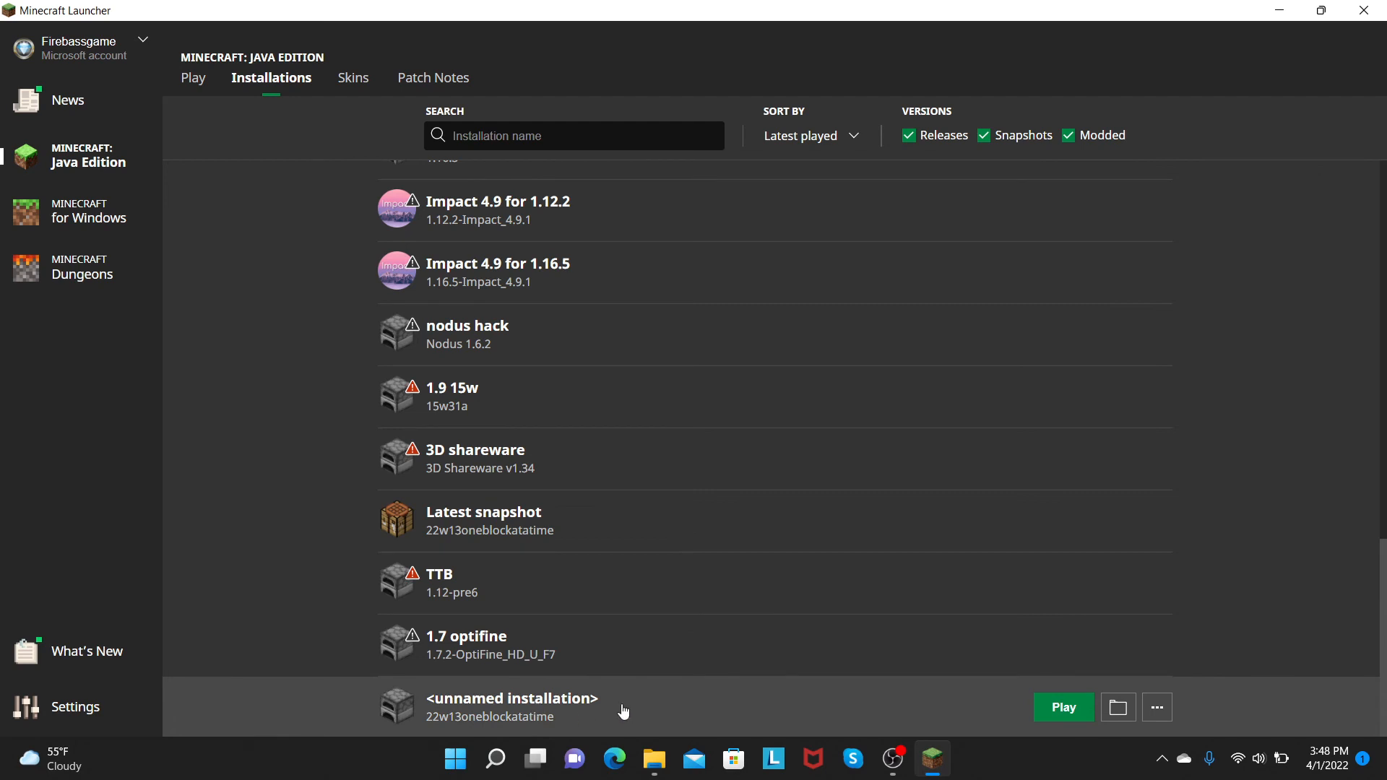
{"action": "mouse_move", "coordinate": [644, 727]}
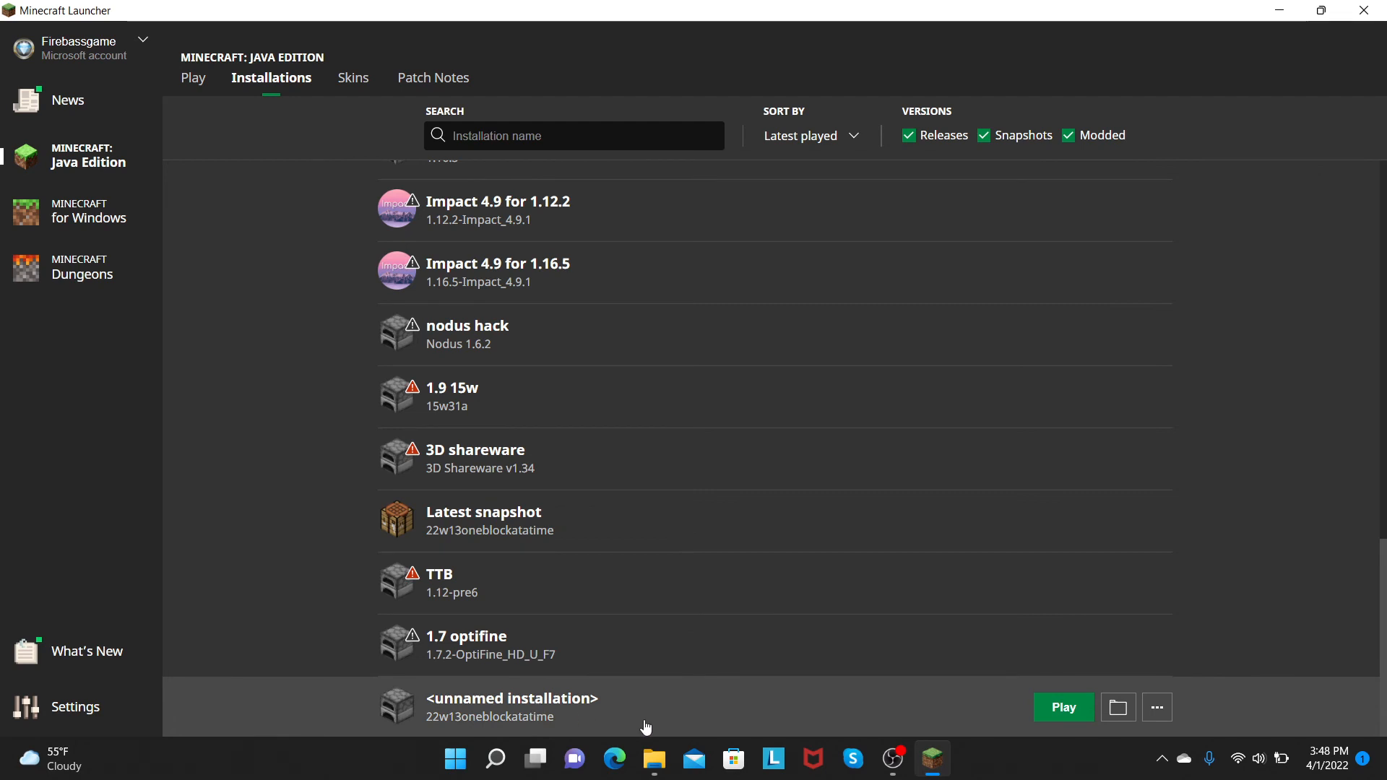